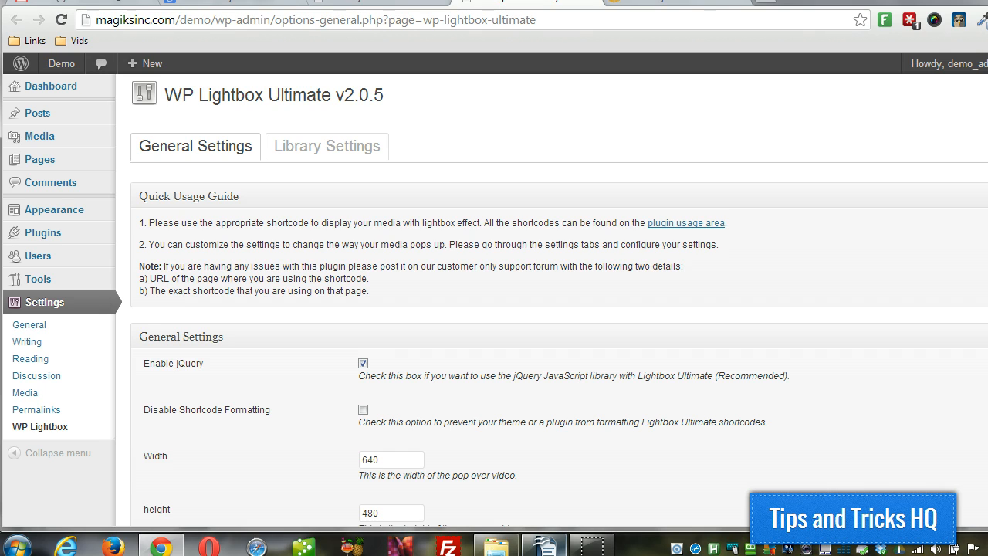
Scroll down the General Settings to the AWS S3 section to enable Amazon S3 video display
scroll(down, 3)
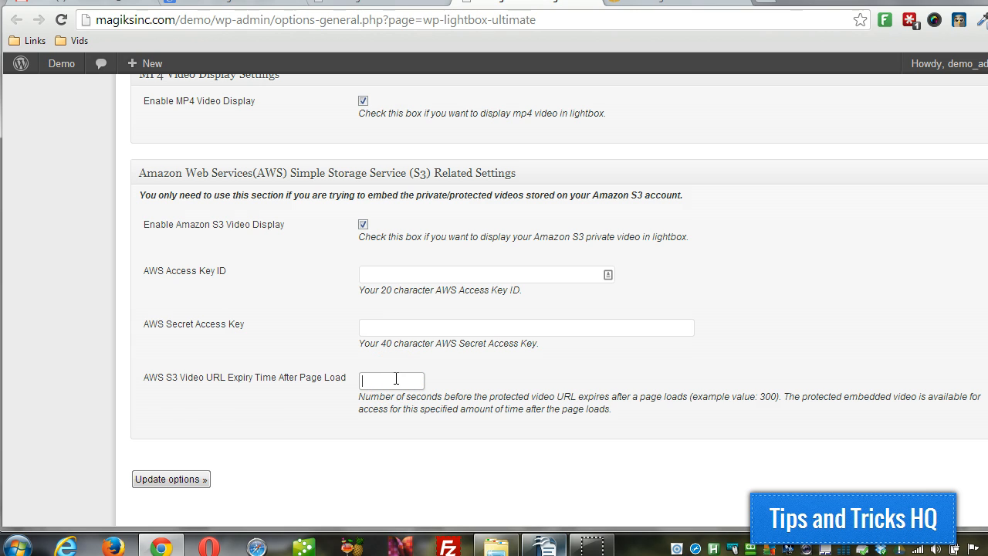
text(3600)
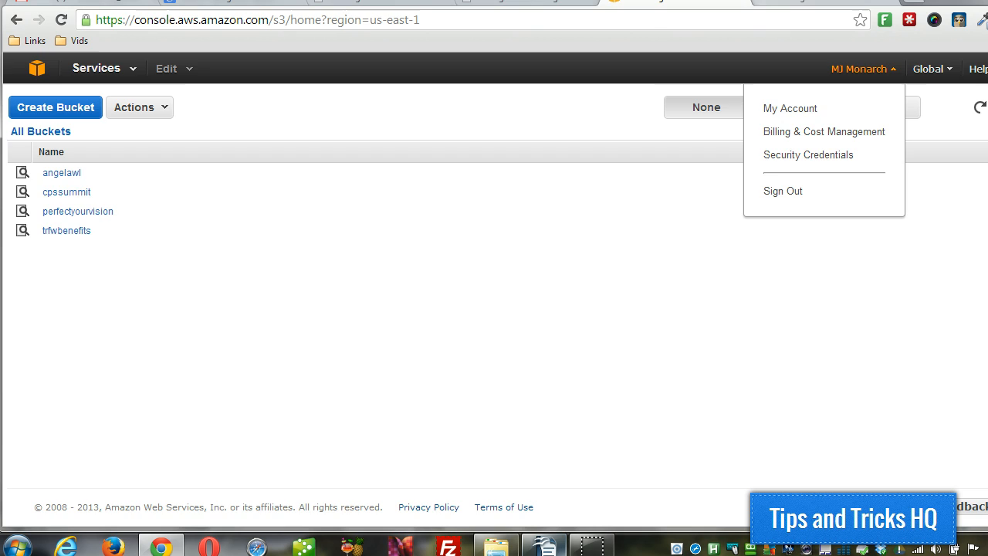
Go to the account's Security Credentials page to view existing access key IDs
click(808, 155)
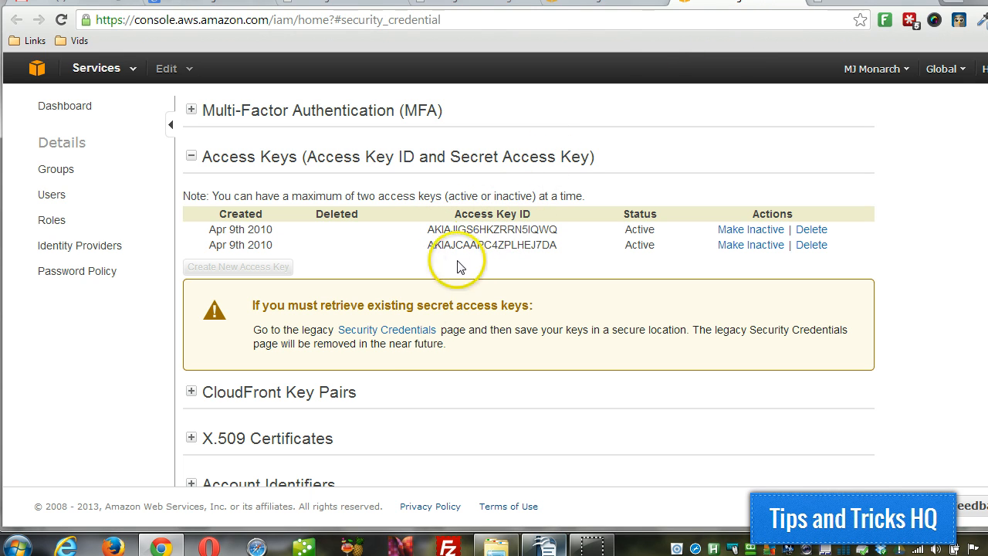